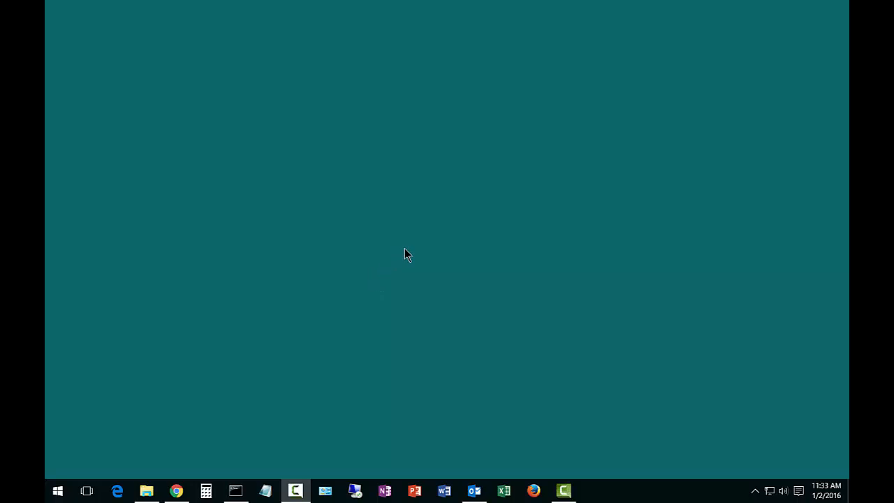
mouse_move(342, 393)
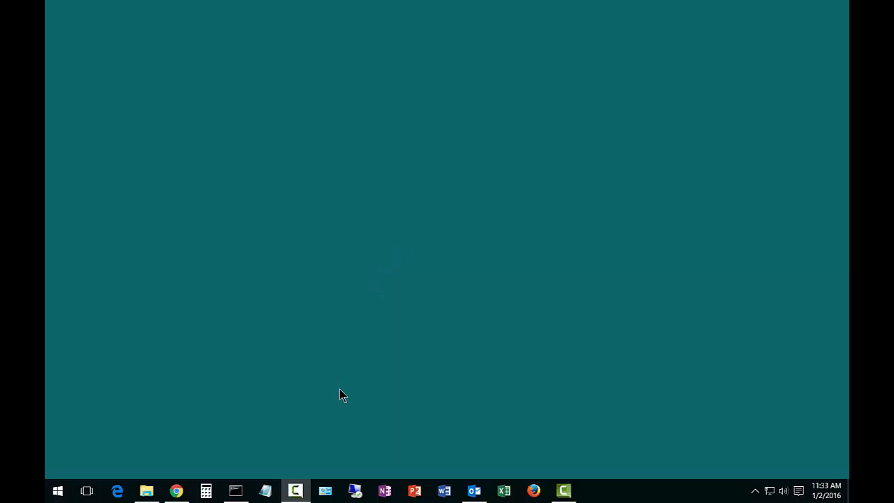
mouse_move(349, 391)
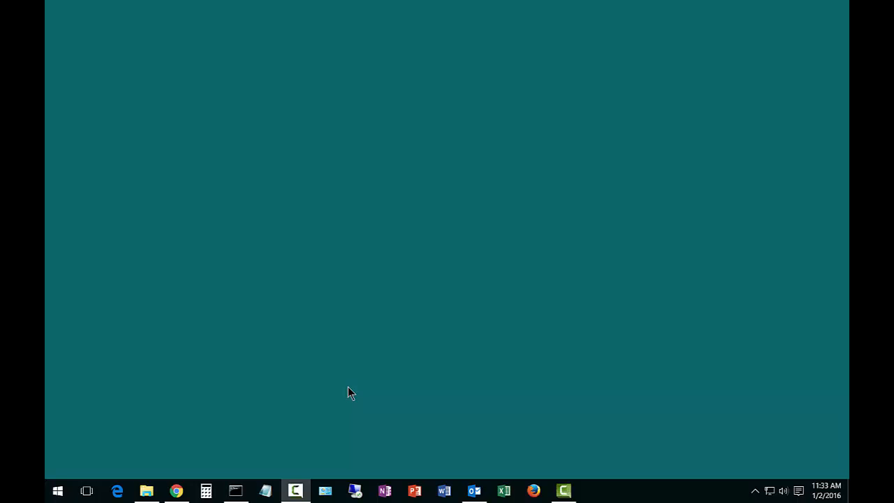
mouse_move(132, 427)
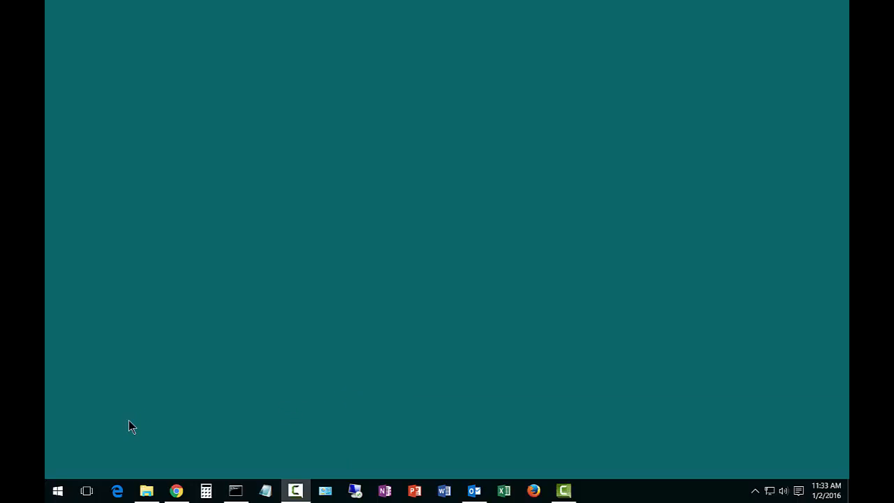
mouse_move(86, 472)
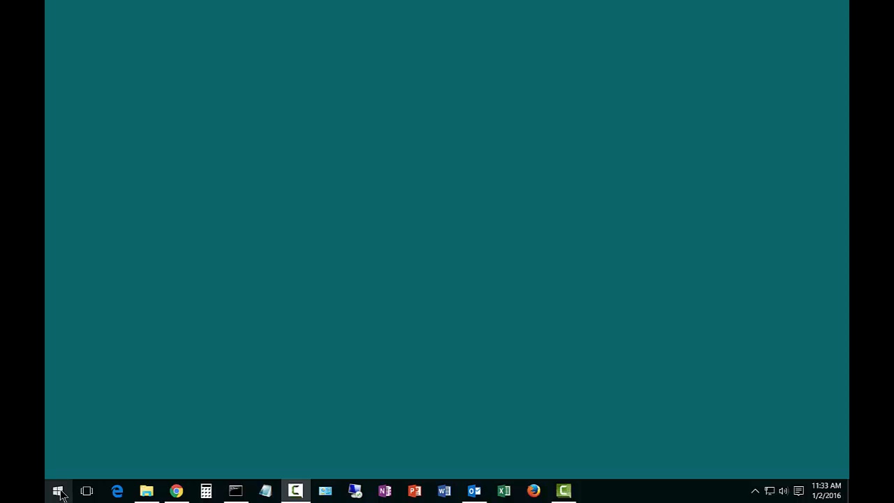
- Launch Control Panel from the Start menu and keep the Large icons view
right_click(59, 490)
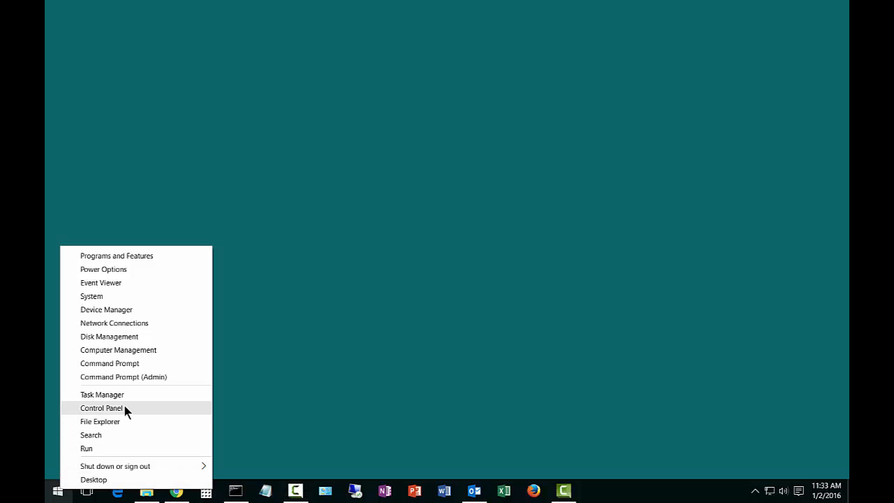
click(100, 407)
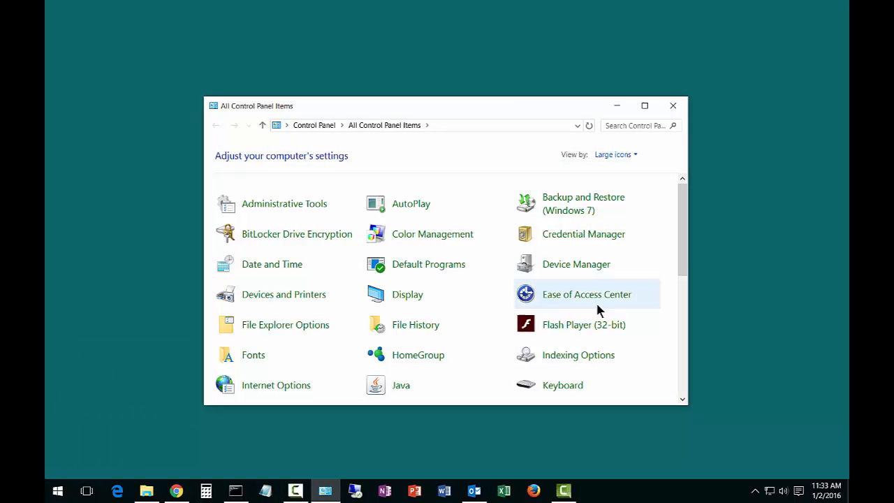
mouse_move(429, 264)
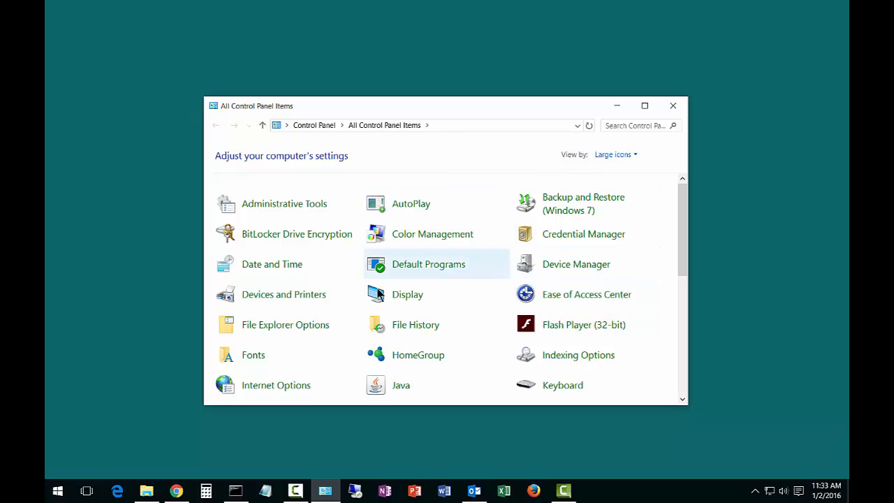
mouse_move(566, 157)
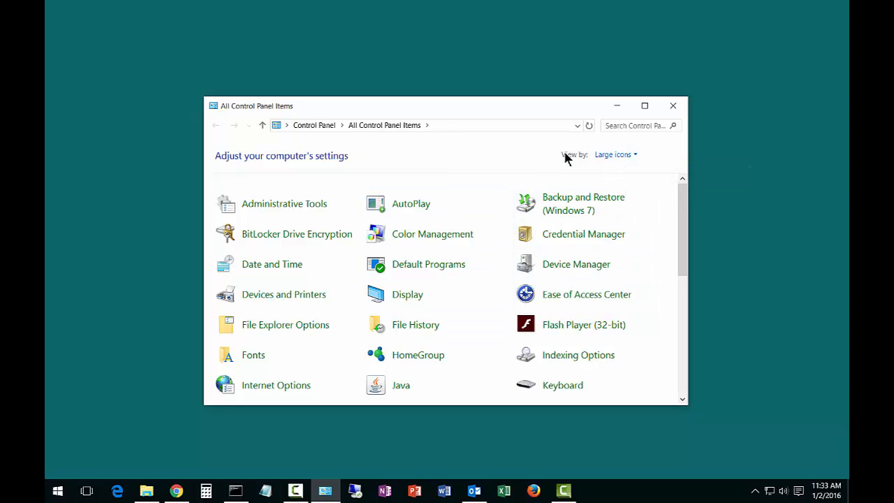
click(615, 154)
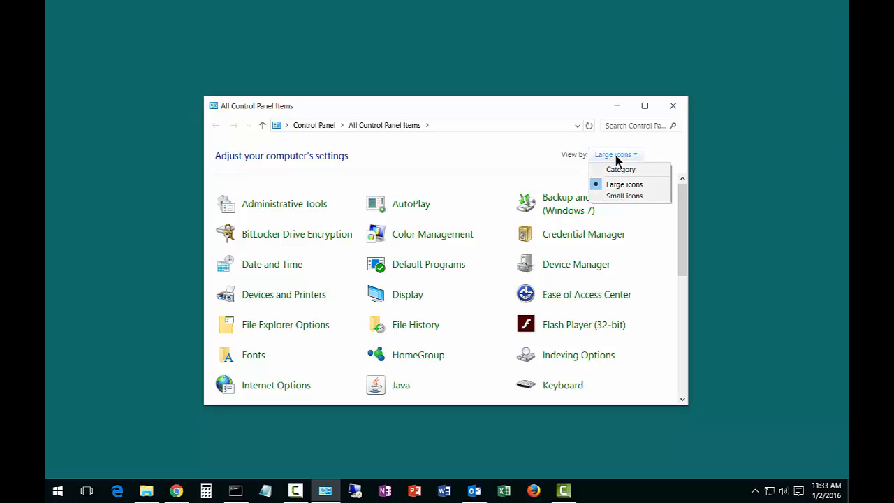
mouse_move(623, 184)
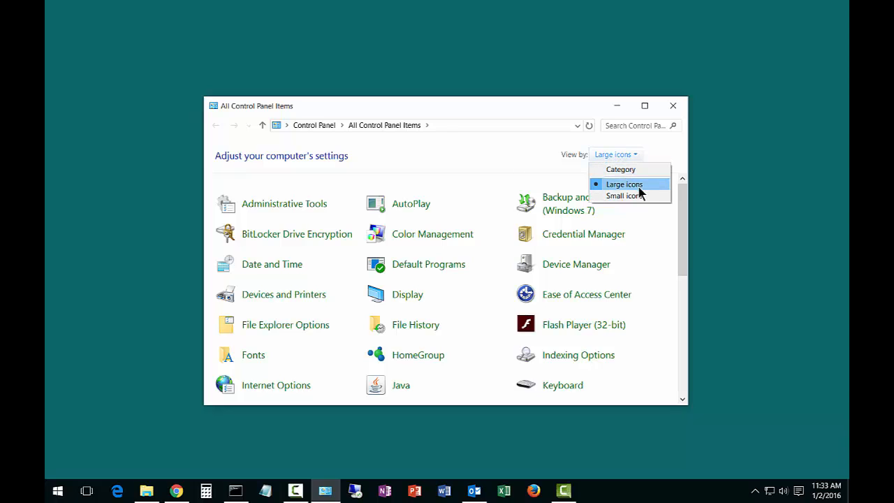
click(624, 184)
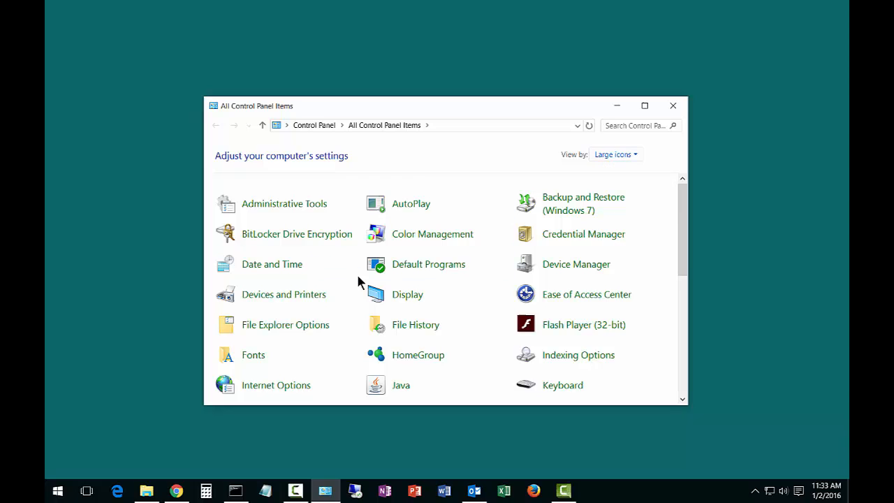
mouse_move(284, 293)
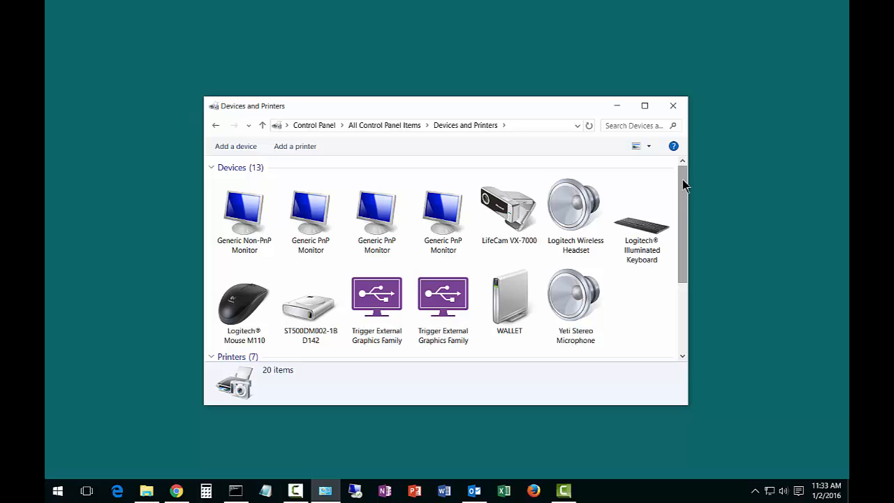
- Bring up Printer properties for the HP Officejet 6500 E710a-f
scroll(down, 3)
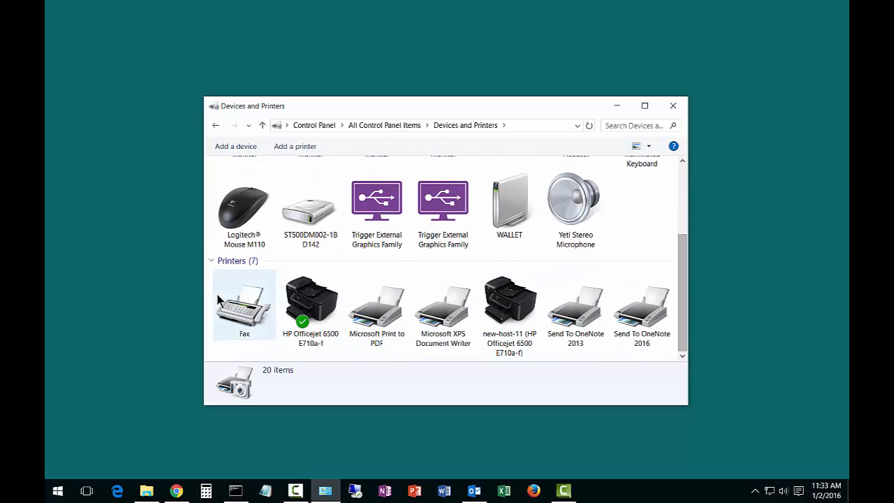
click(309, 304)
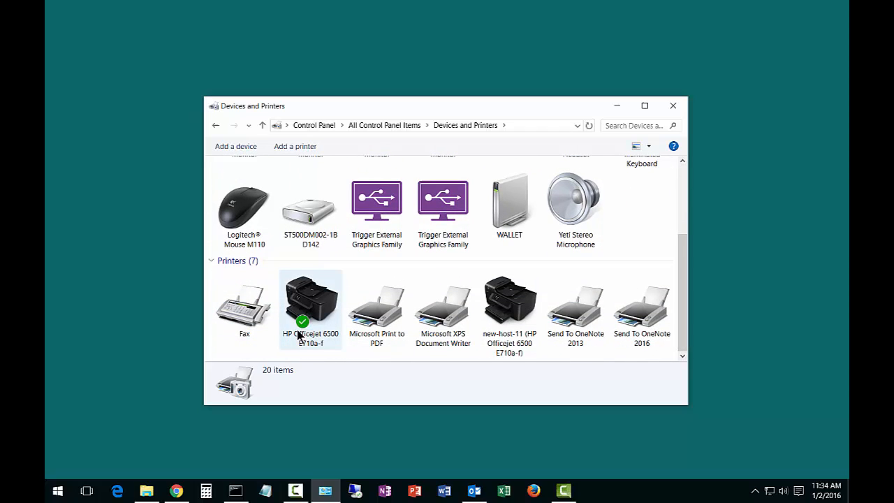
mouse_move(314, 310)
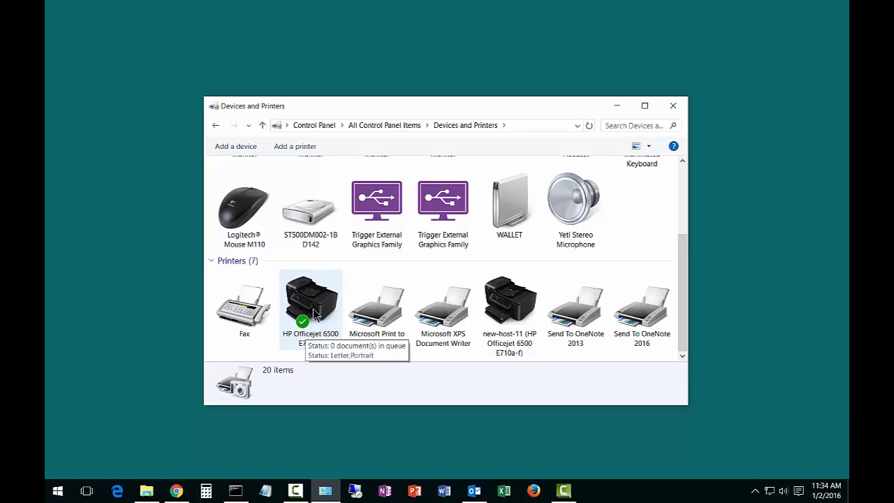
right_click(309, 304)
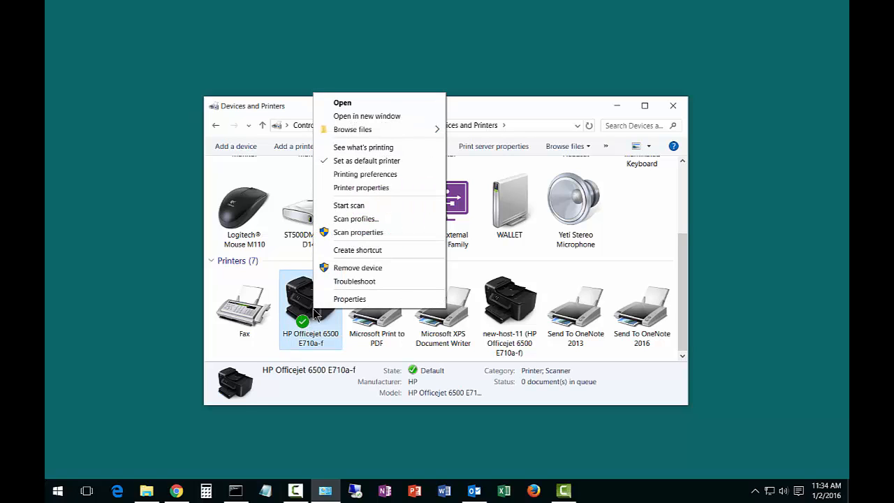
mouse_move(361, 187)
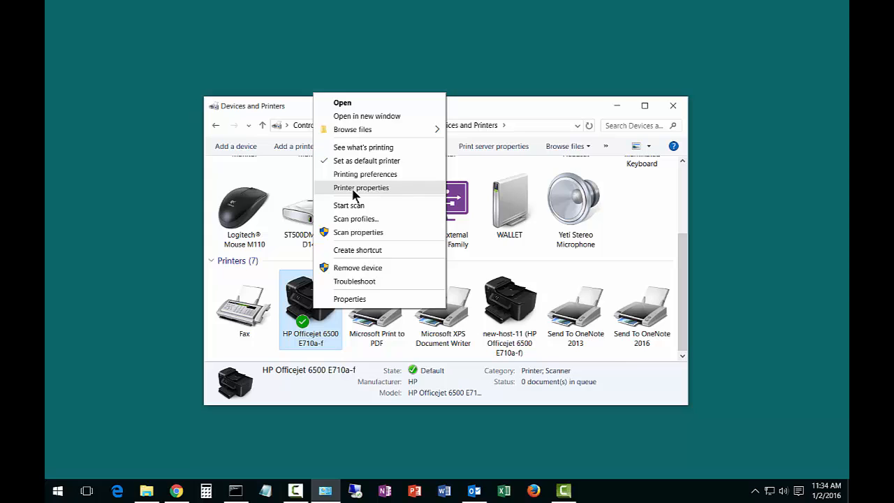
click(360, 187)
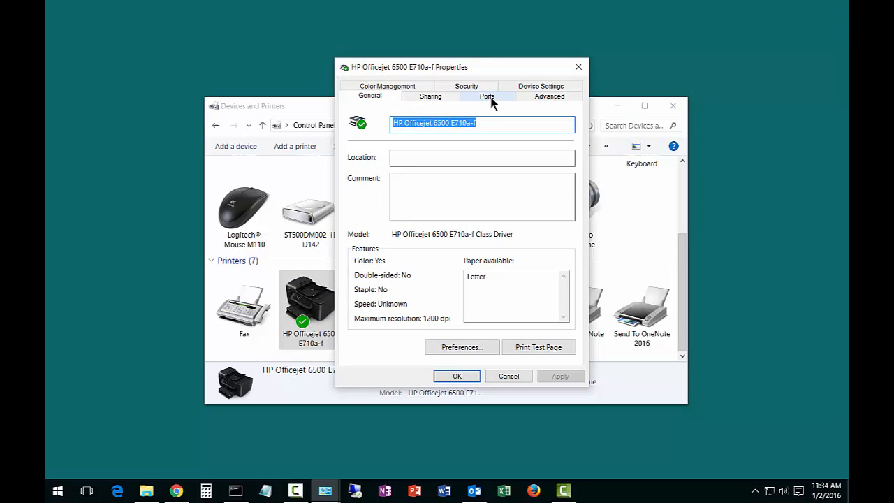
- Review the printer's port list on the Ports tab, where USB001 is checked
click(486, 95)
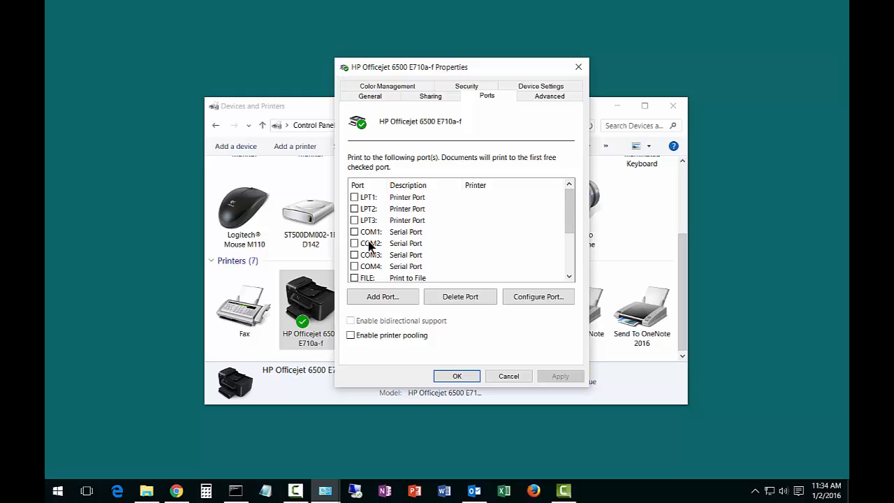
mouse_move(403, 238)
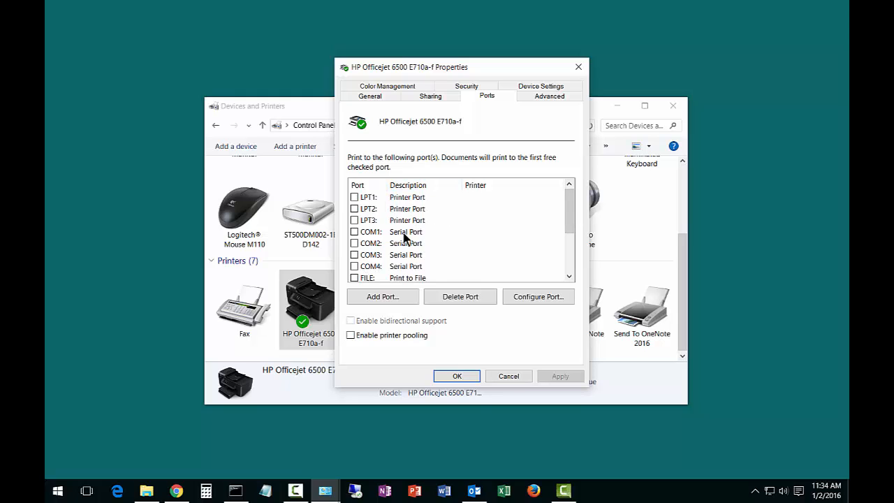
scroll(down, 3)
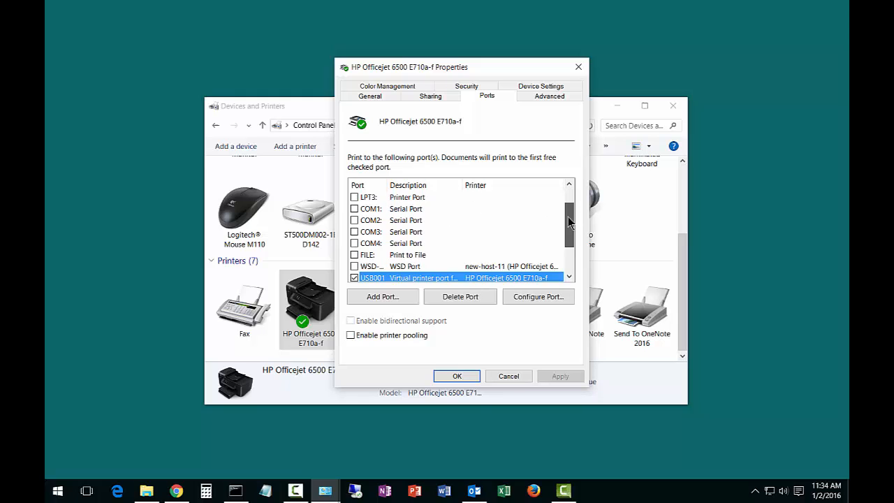
scroll(down, 3)
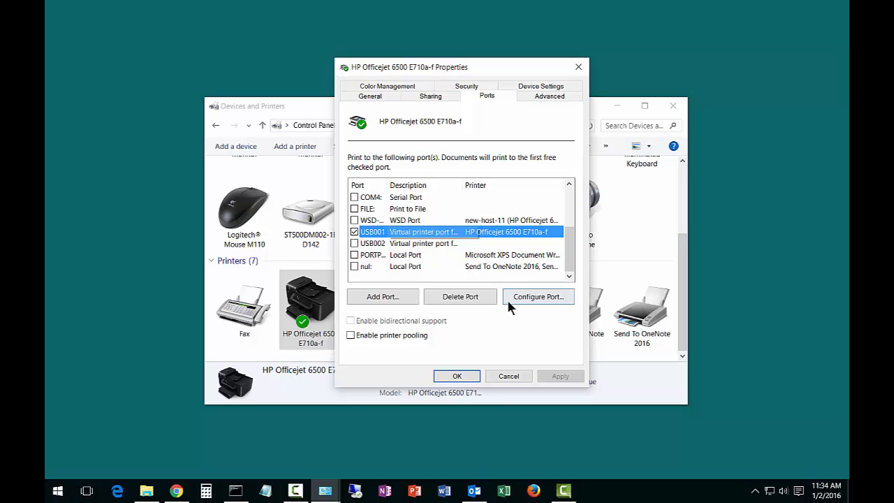
mouse_move(551, 296)
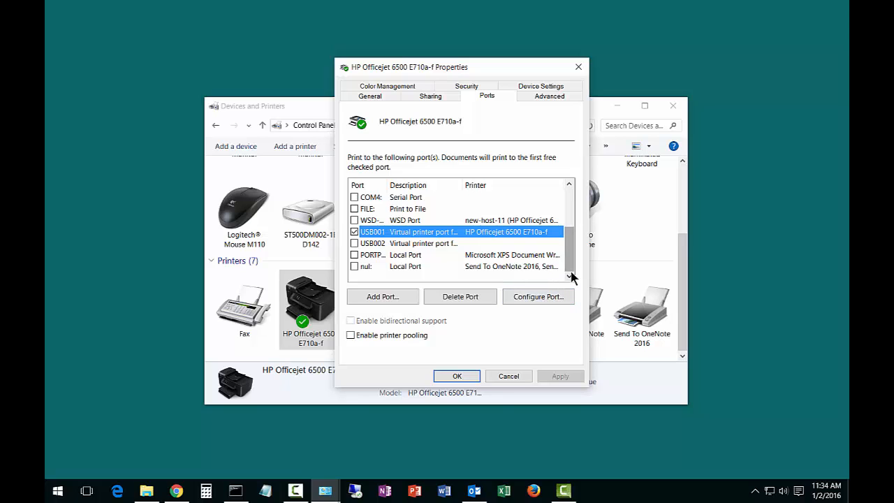
- Start a new Standard TCP/IP Port via Add Port and pass the wizard's welcome page
click(382, 296)
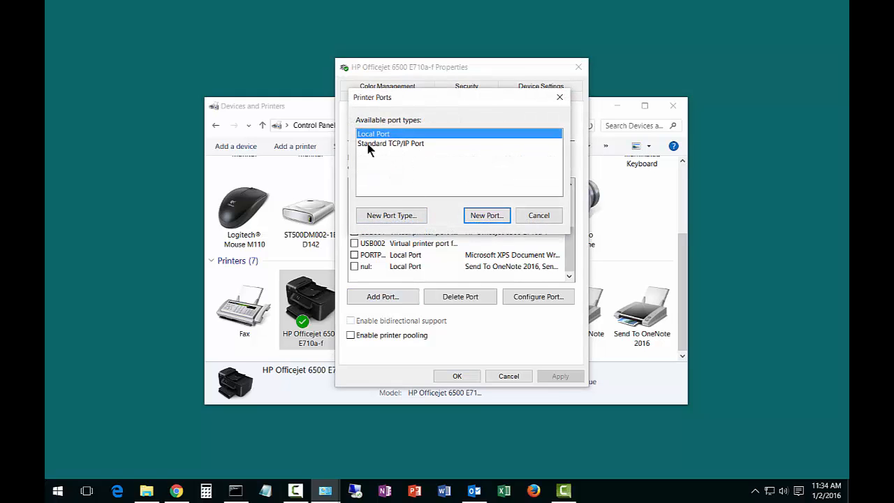
click(391, 142)
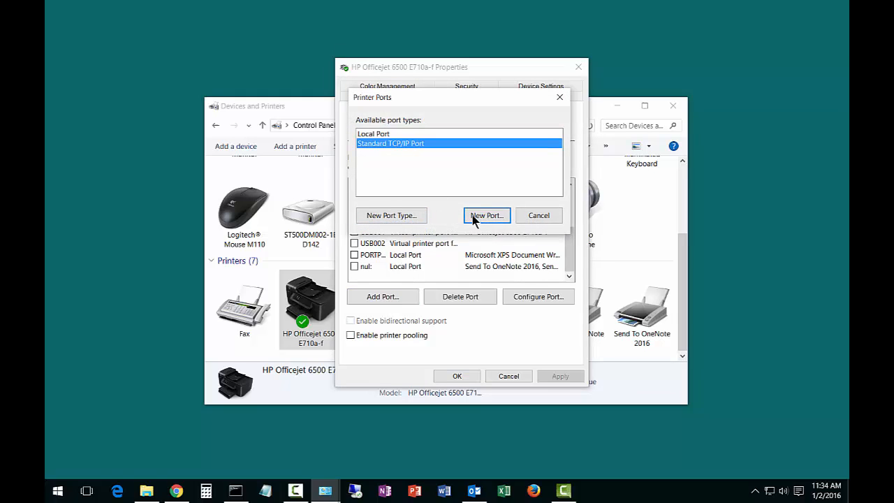
click(486, 215)
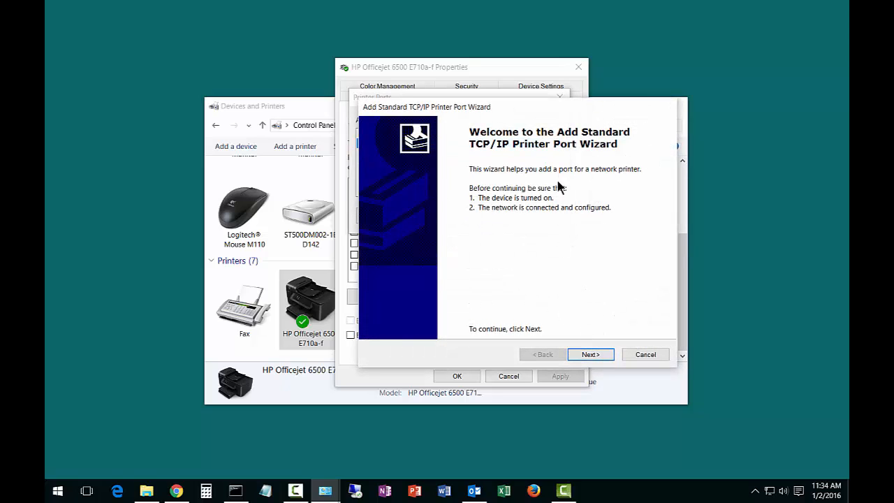
click(589, 355)
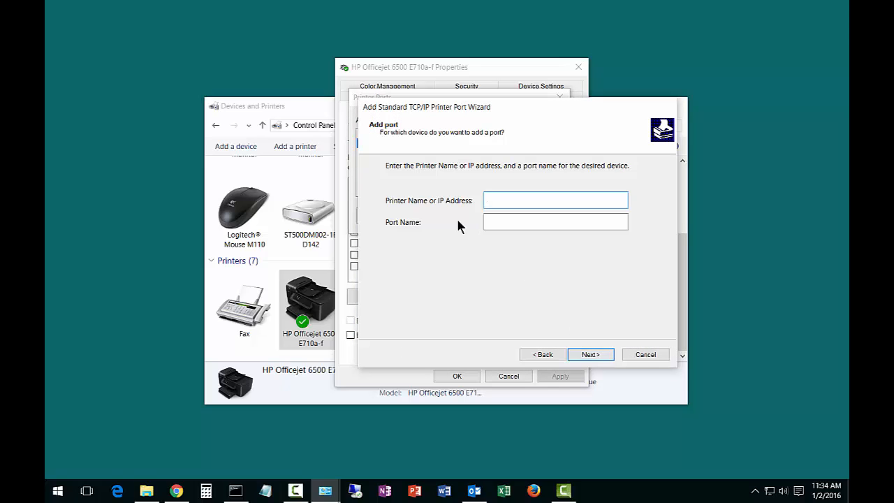
- Enter the printer's IP address 192.168.15.222 and let the wizard detect the port
click(554, 201)
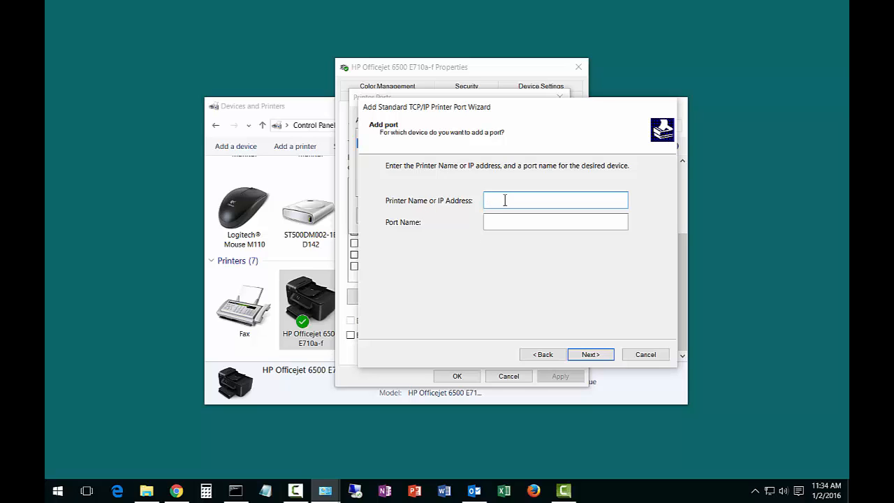
text(192.168.15.222)
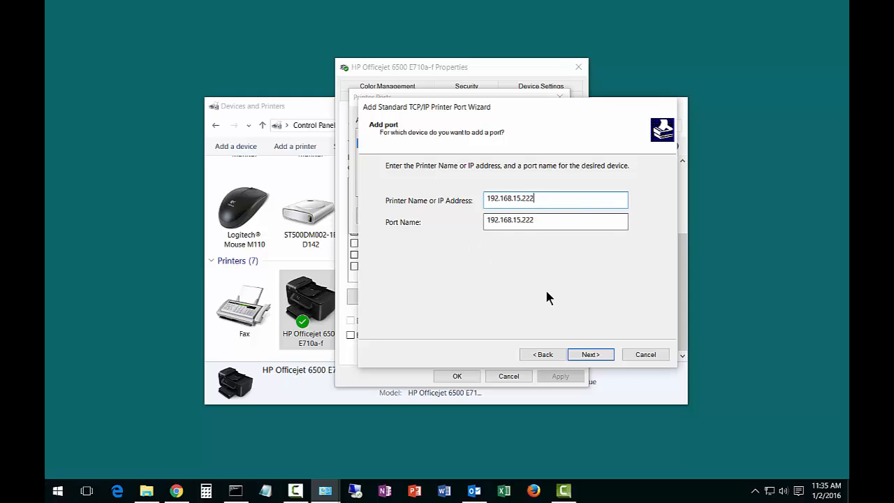
click(589, 355)
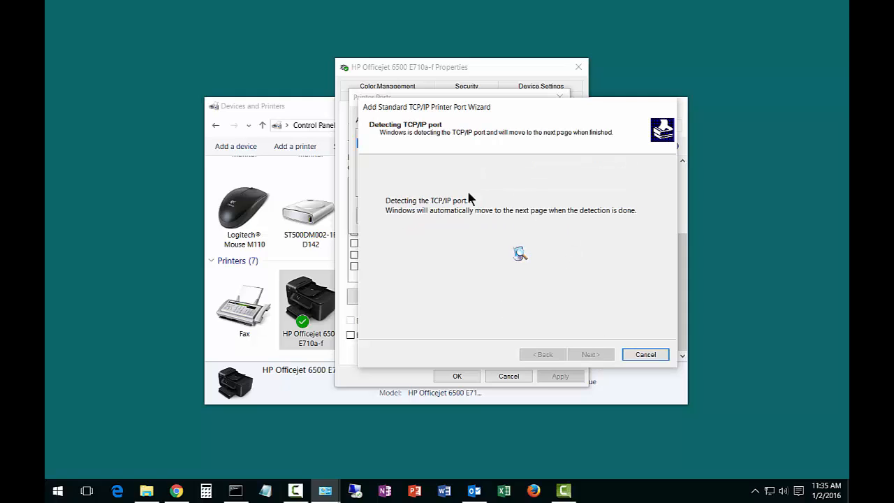
mouse_move(503, 264)
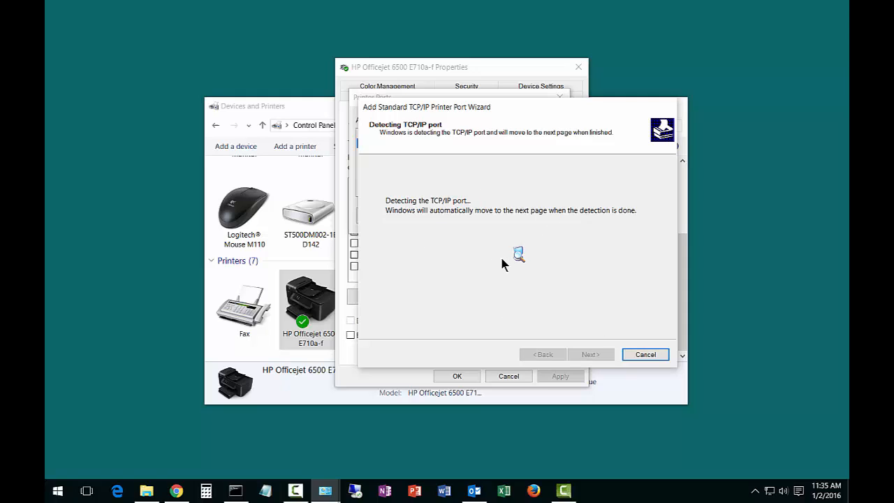
mouse_move(514, 282)
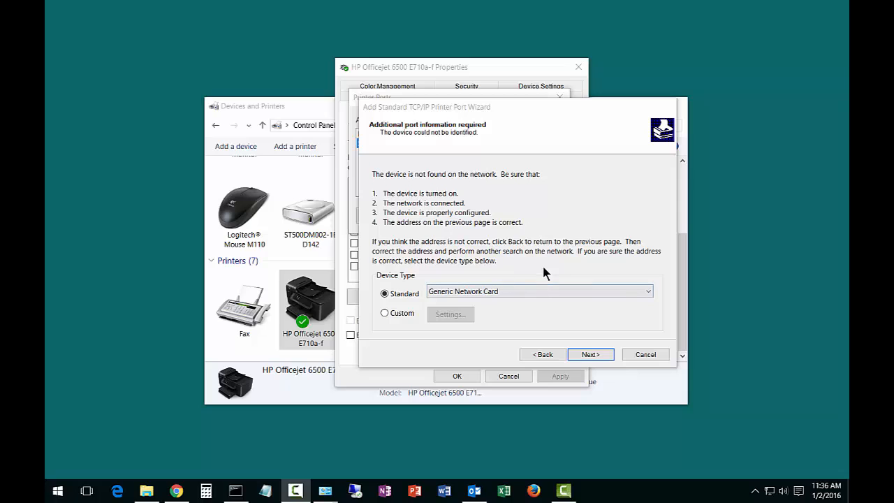
mouse_move(589, 355)
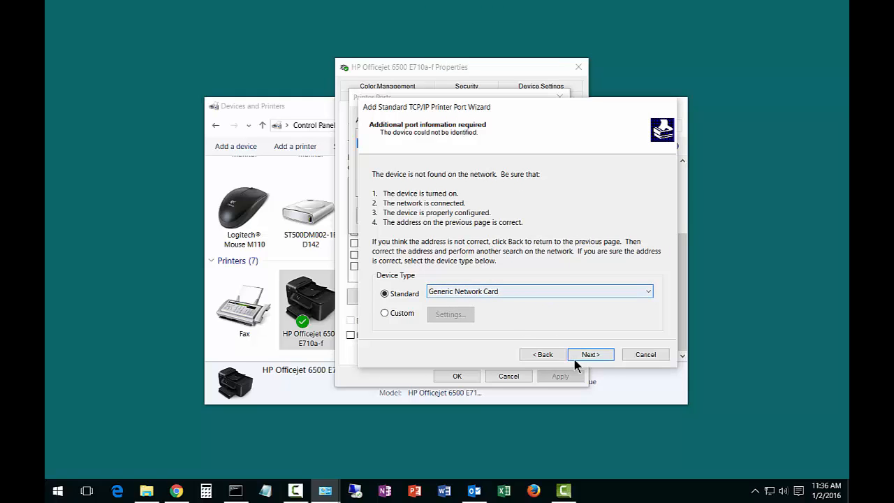
- Accept the Generic Network Card adapter and reach the RAW port 9100 summary
click(589, 354)
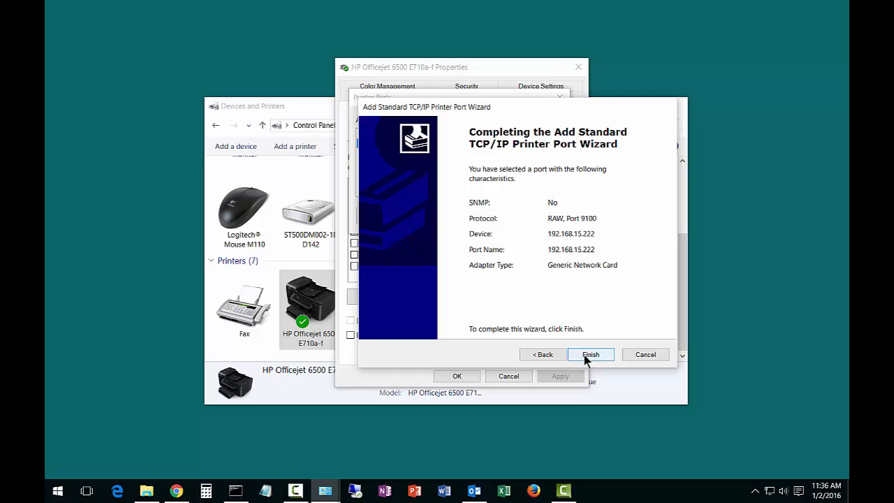
- Finish the wizard so the 192.168.15.222 TCP/IP port appears checked on the Ports tab
click(590, 355)
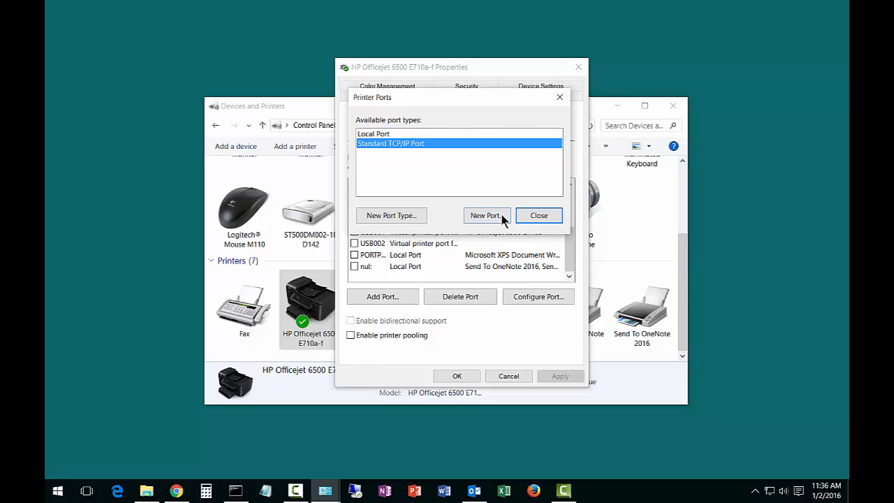
click(539, 215)
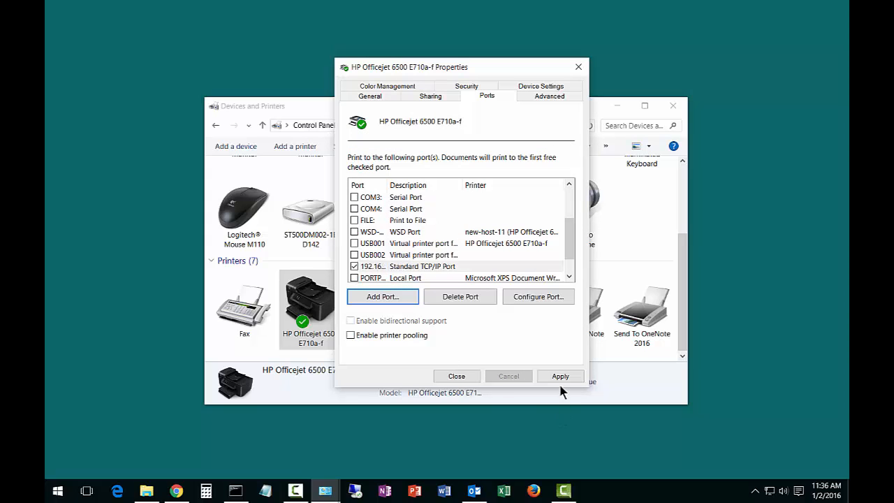
mouse_move(458, 288)
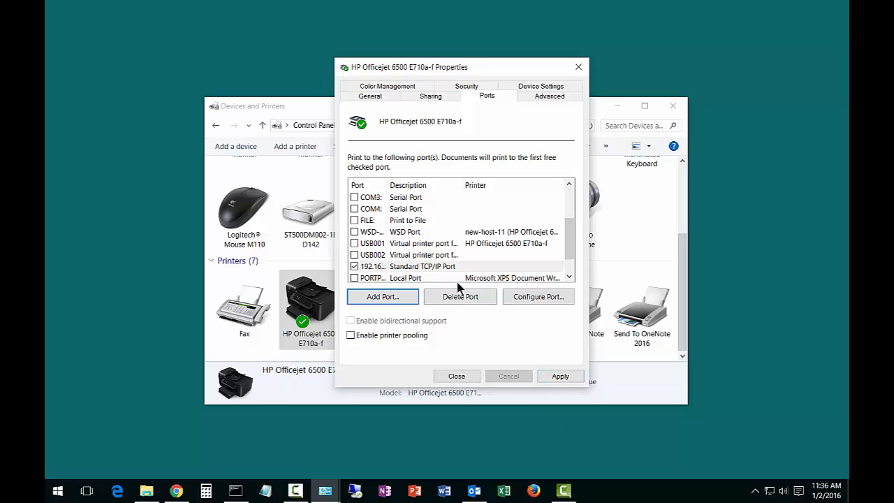